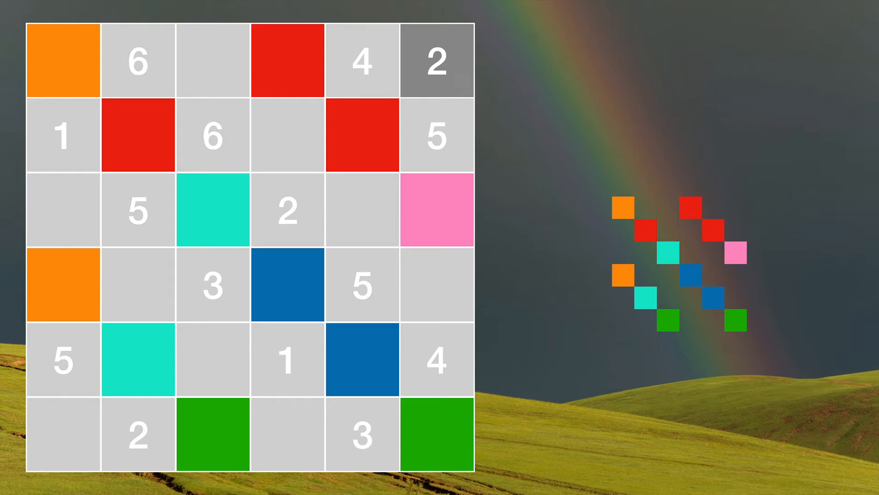
pyautogui.moveTo(460, 85)
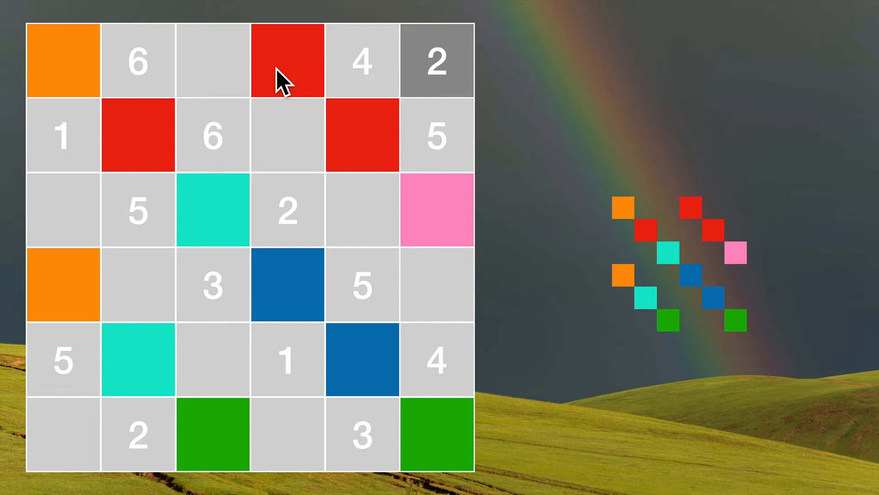
pyautogui.moveTo(432, 84)
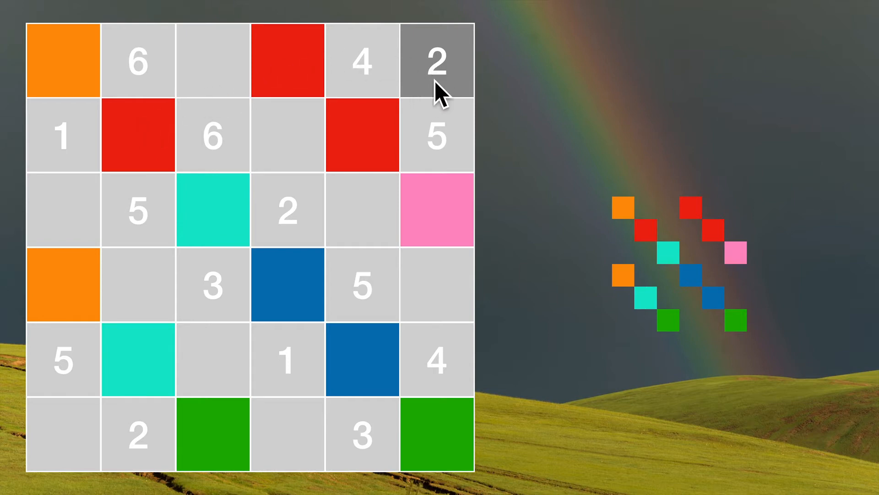
# Step: Colour the right column pink, the bottom row green and the left column orange
pyautogui.click(436, 62)
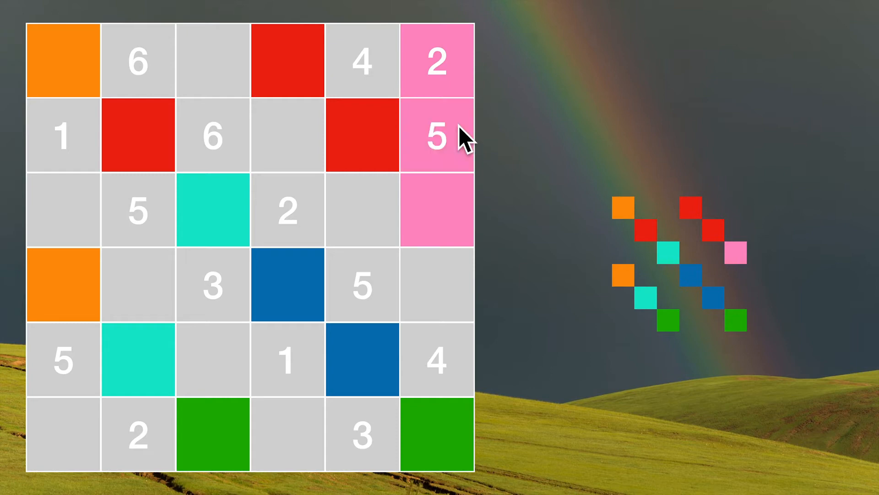
pyautogui.moveTo(431, 348)
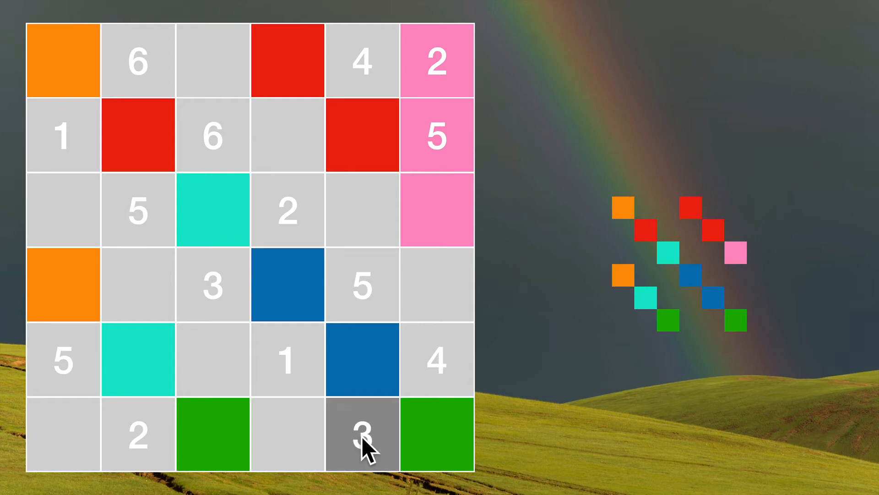
pyautogui.click(363, 434)
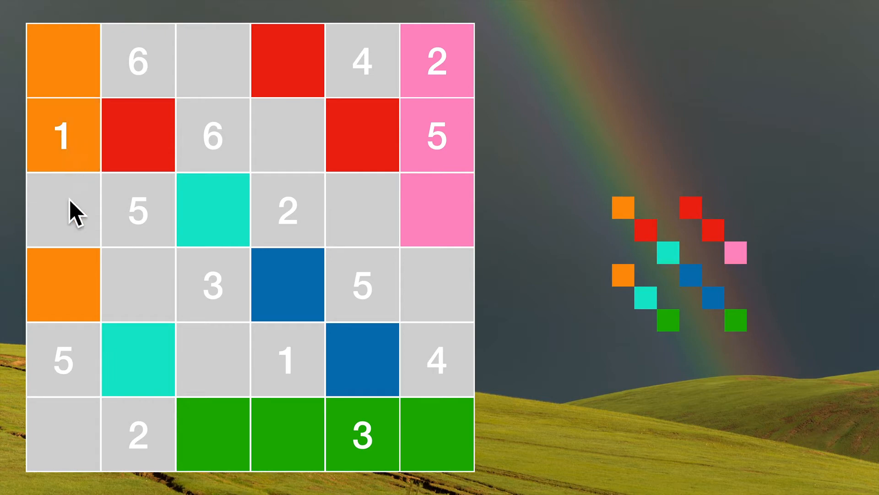
pyautogui.click(62, 211)
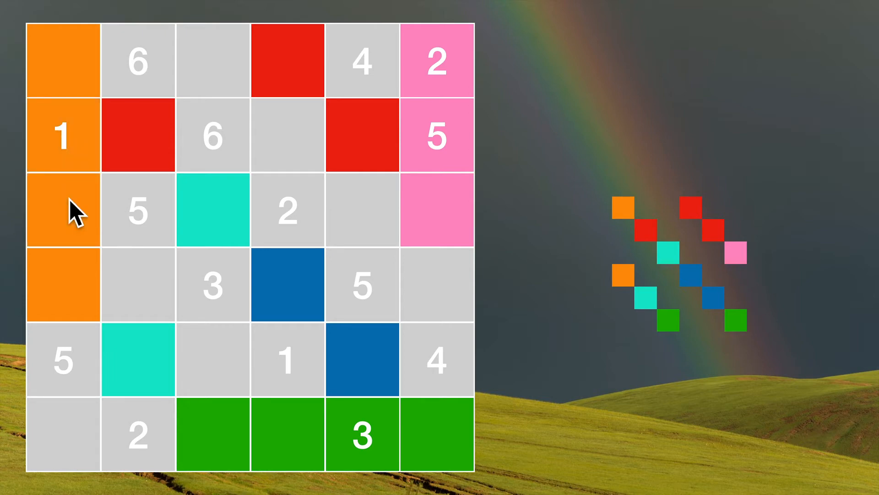
pyautogui.moveTo(73, 67)
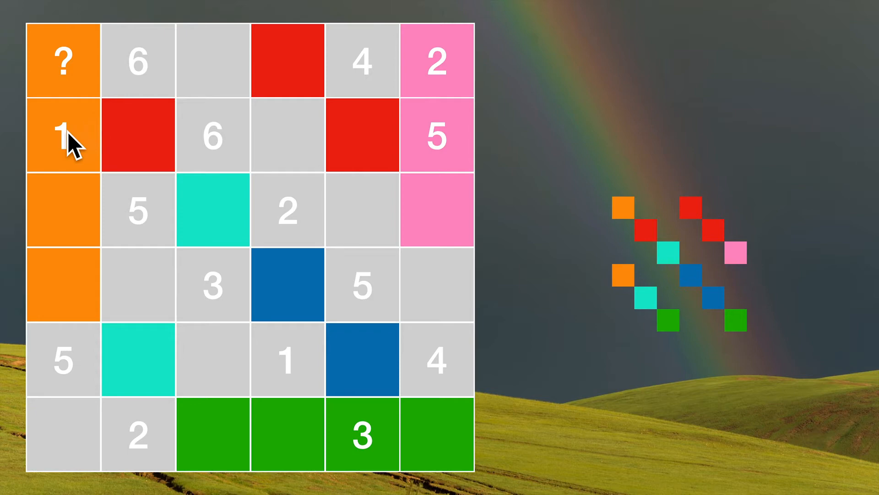
pyautogui.moveTo(393, 79)
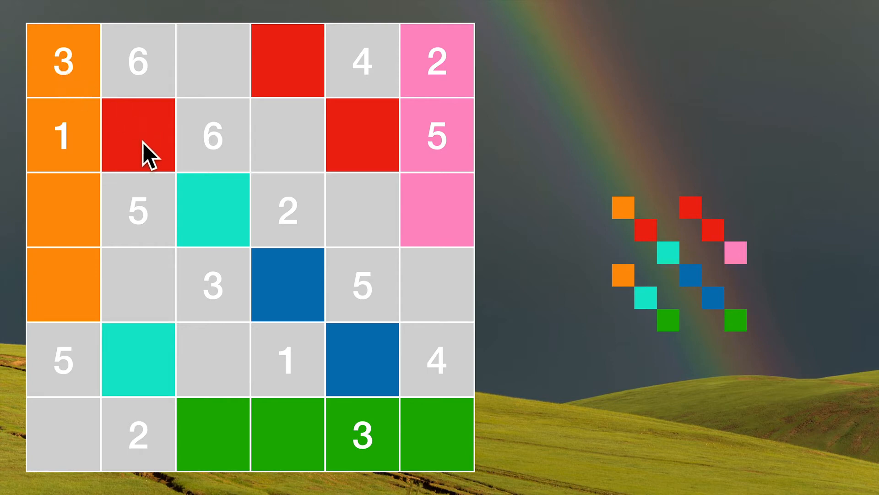
# Step: Put 3 in the top-left orange cell and reveal candidate numbers in the coloured cells
pyautogui.click(138, 135)
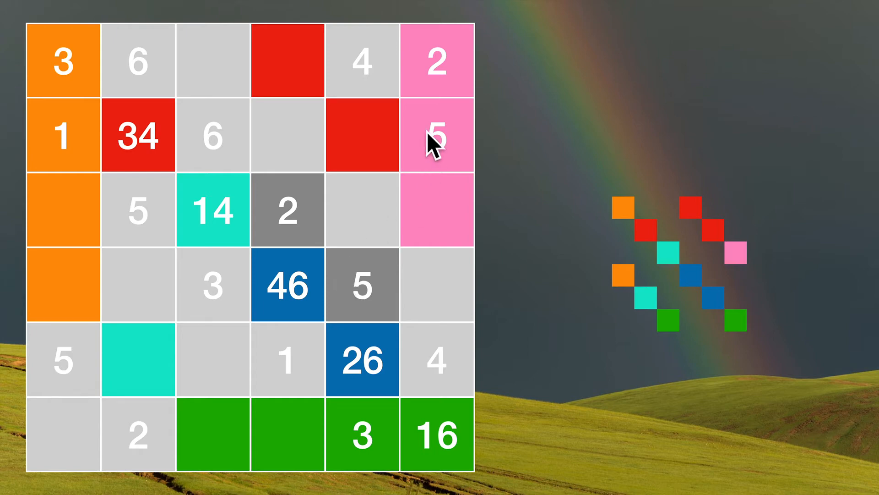
pyautogui.moveTo(331, 253)
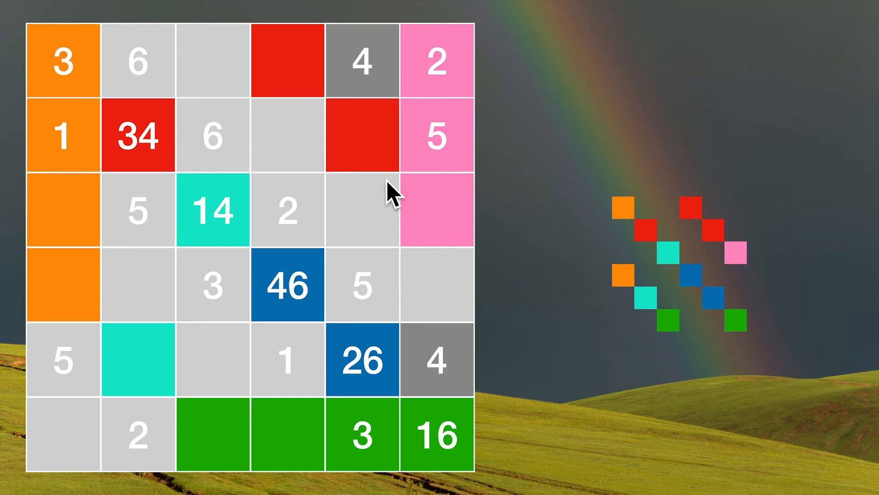
pyautogui.moveTo(427, 352)
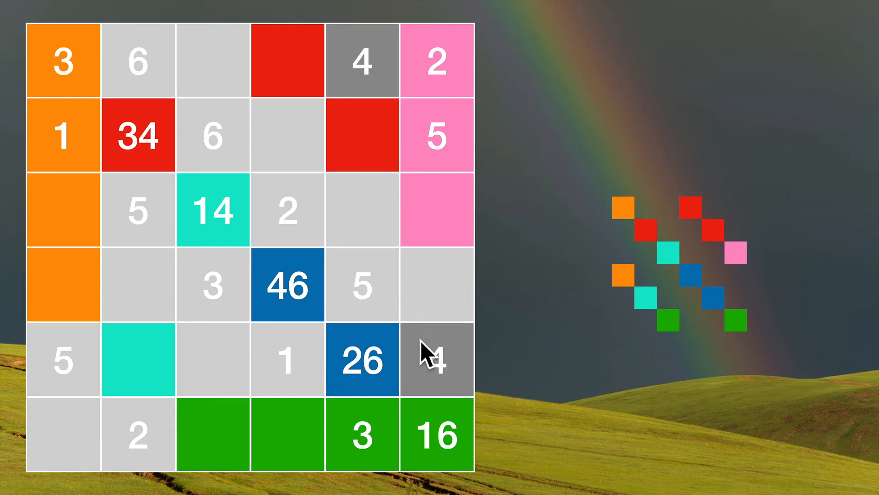
pyautogui.moveTo(375, 162)
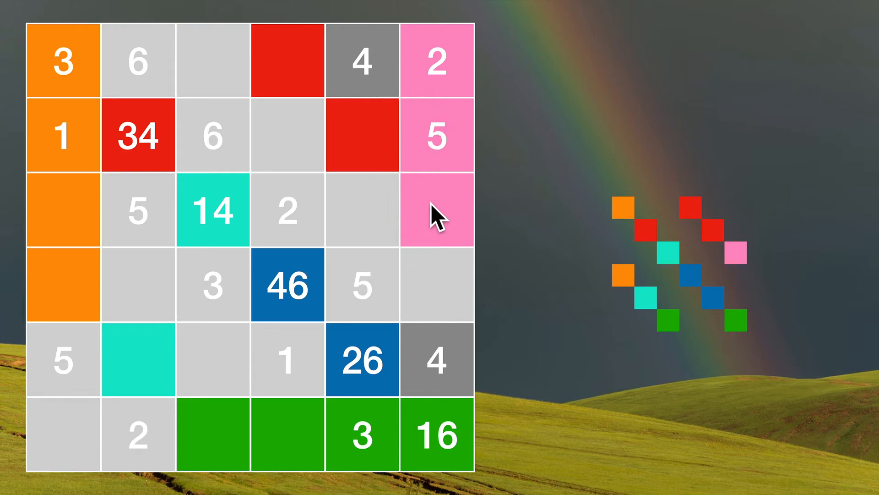
pyautogui.moveTo(424, 285)
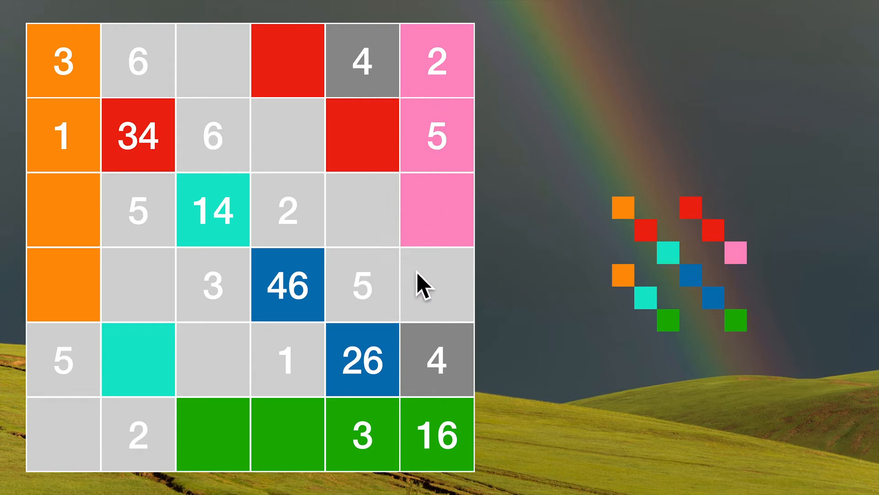
# Step: Reveal candidates 34 red, 14 teal, 46 and 26 blue, 16 green, and extend pink
pyautogui.click(432, 286)
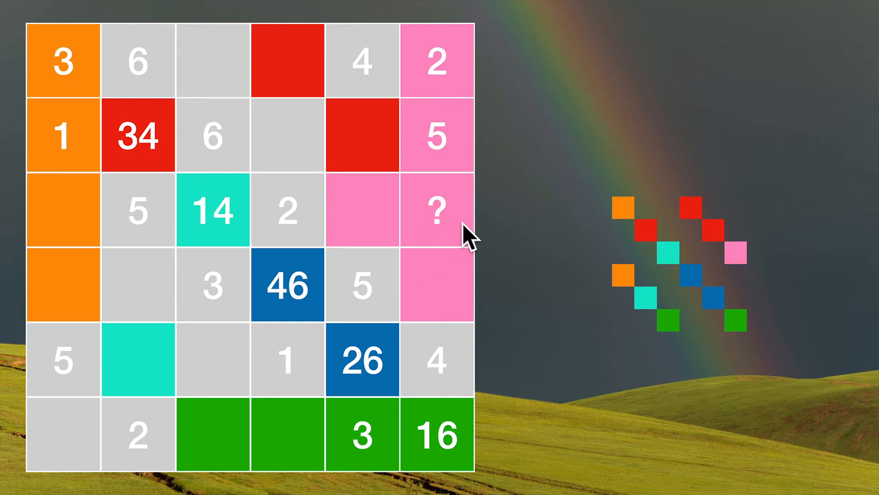
pyautogui.moveTo(437, 236)
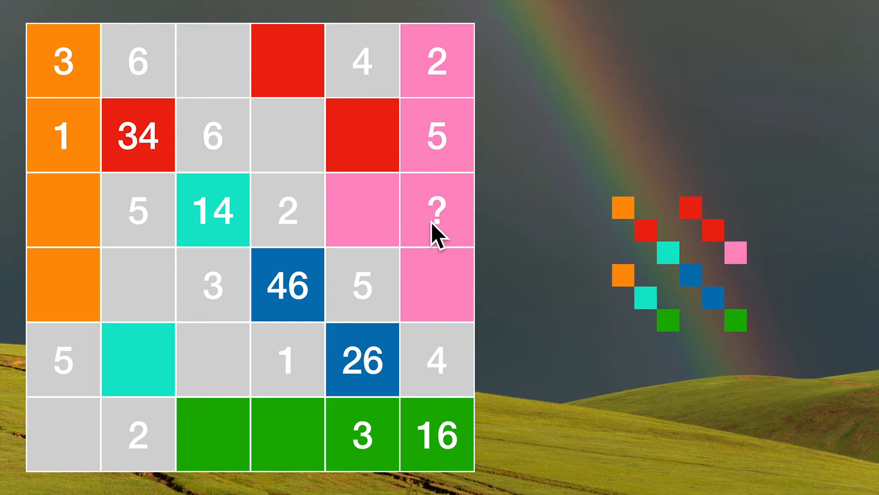
pyautogui.moveTo(440, 242)
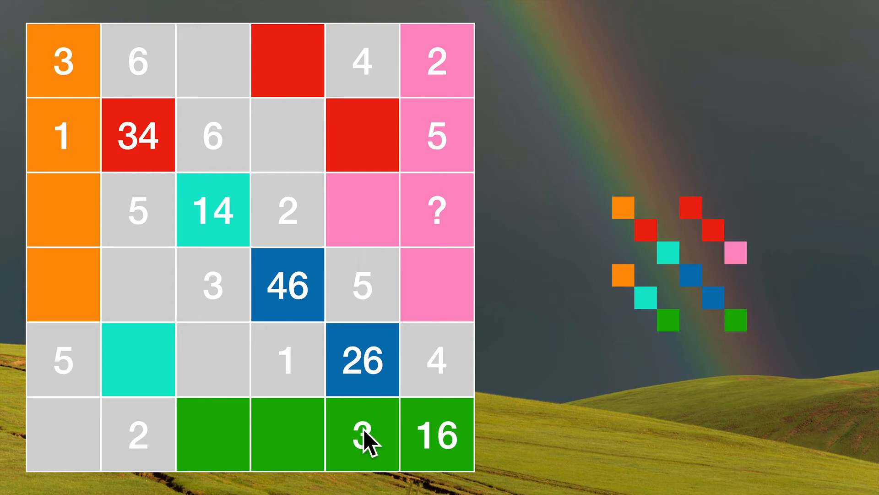
pyautogui.moveTo(443, 222)
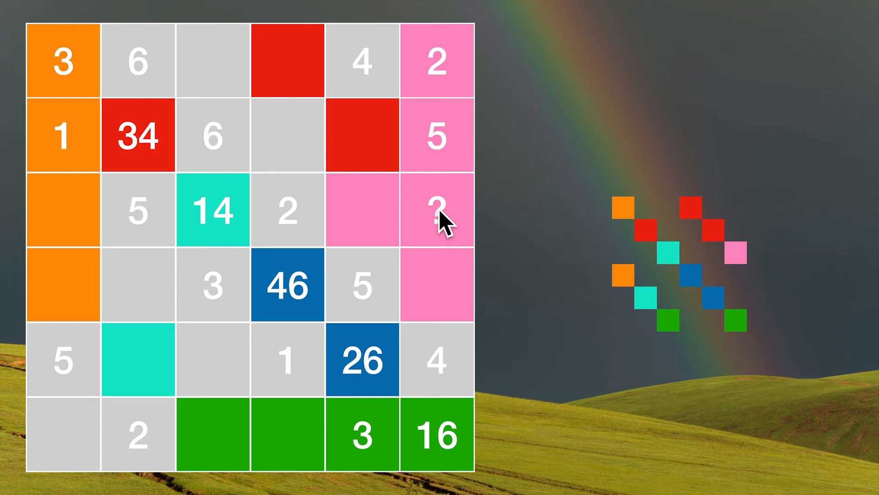
# Step: Fill the pink region's cells with 3 and candidates 16 and 16
pyautogui.click(435, 212)
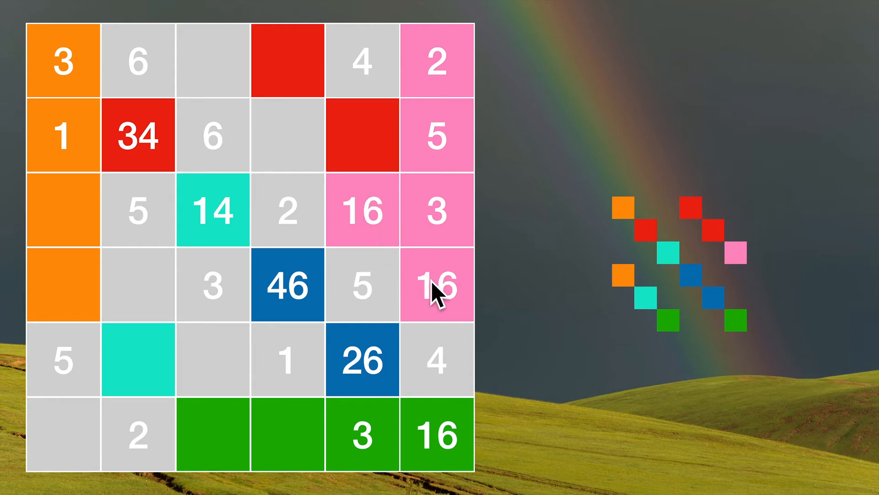
pyautogui.moveTo(87, 238)
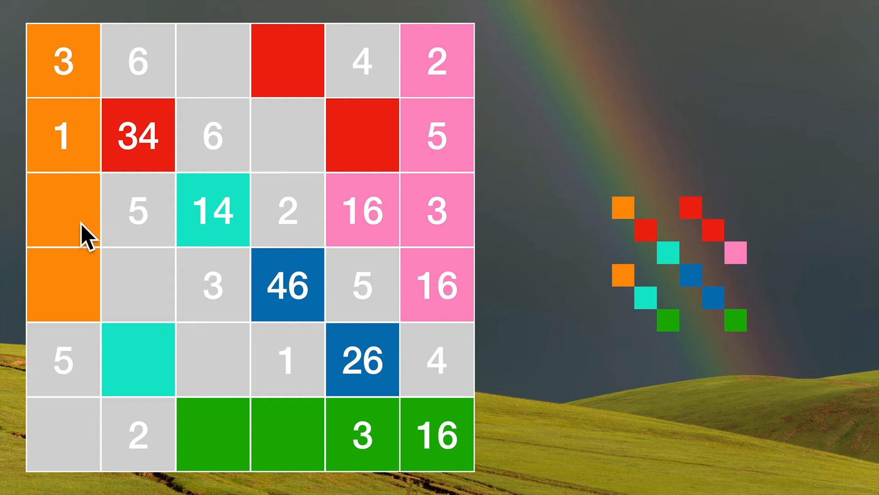
pyautogui.moveTo(104, 227)
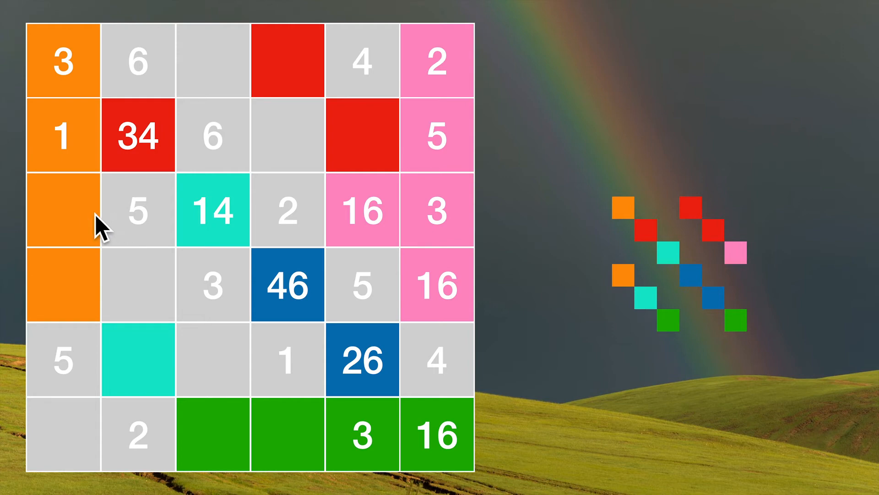
pyautogui.moveTo(126, 260)
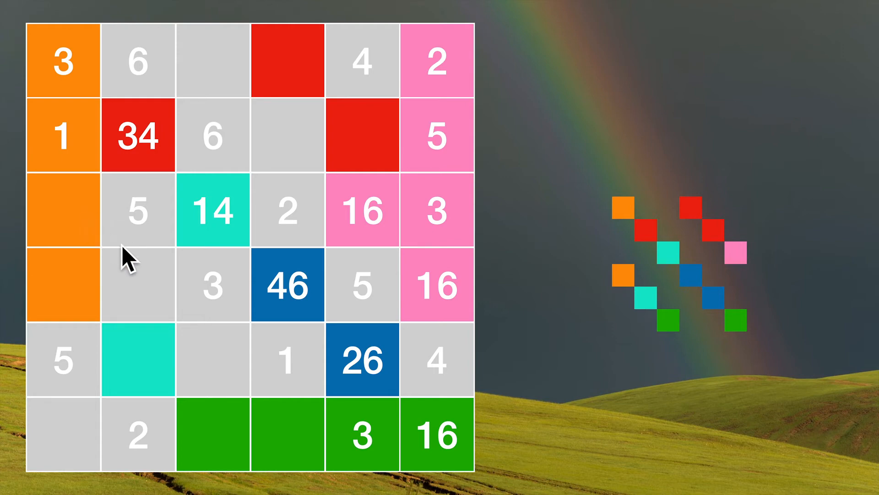
pyautogui.moveTo(225, 297)
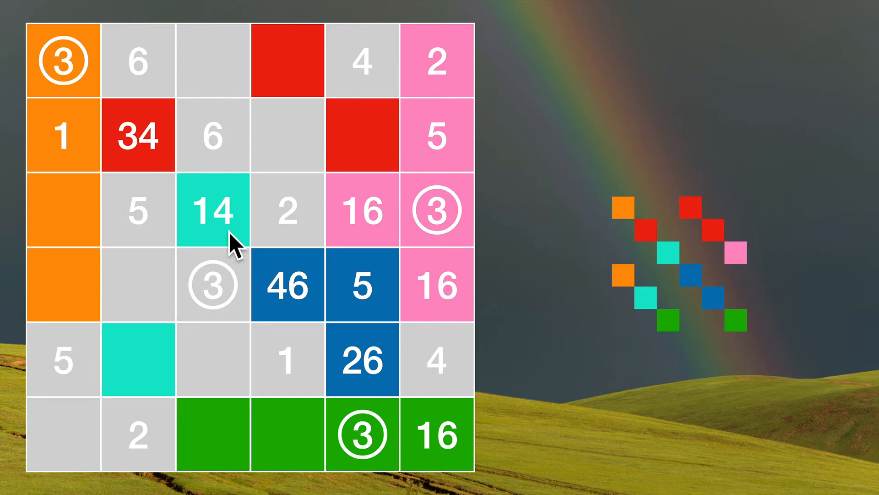
pyautogui.moveTo(253, 193)
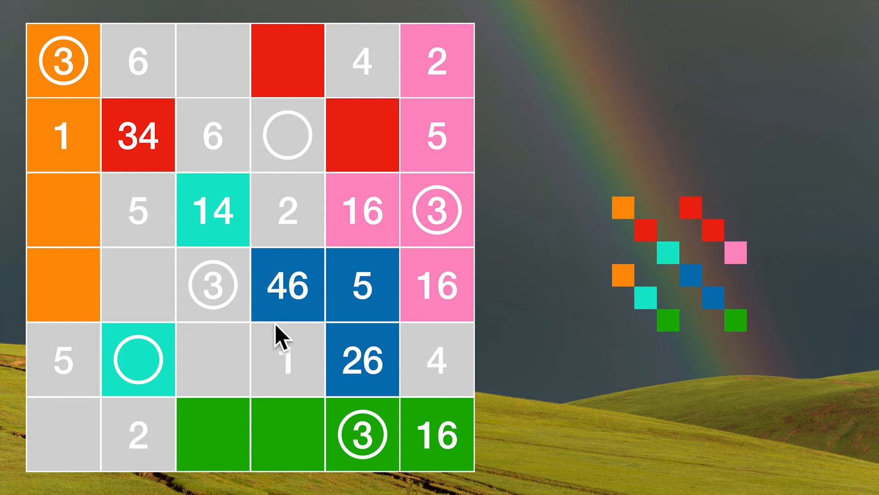
# Step: Mark circled 3s at row 2 column 4 and row 5 column 2, and narrow red 34 to 4
pyautogui.click(287, 360)
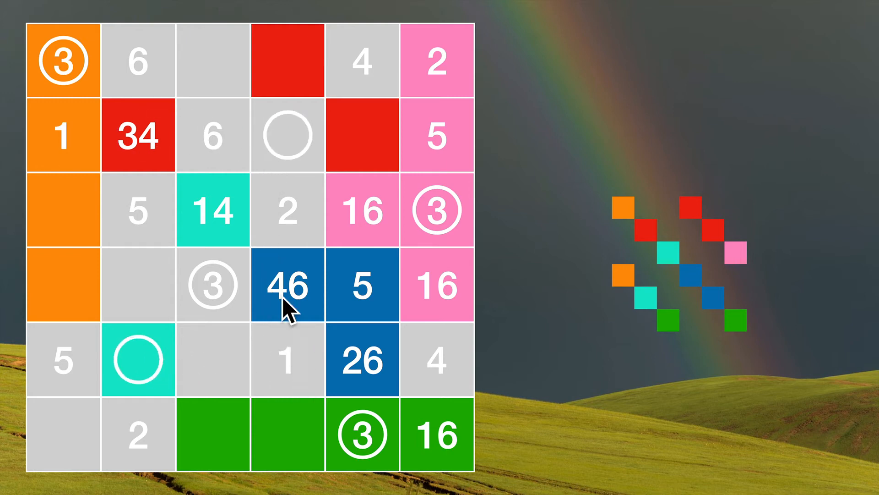
pyautogui.click(288, 136)
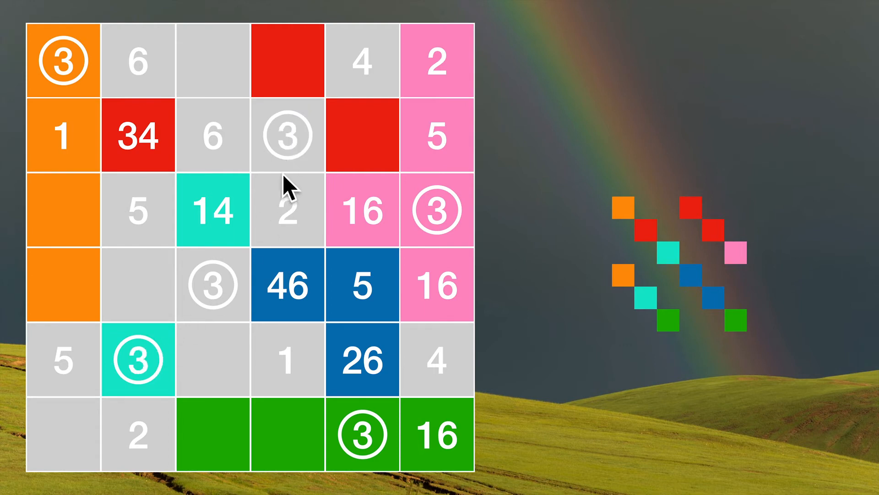
pyautogui.moveTo(295, 180)
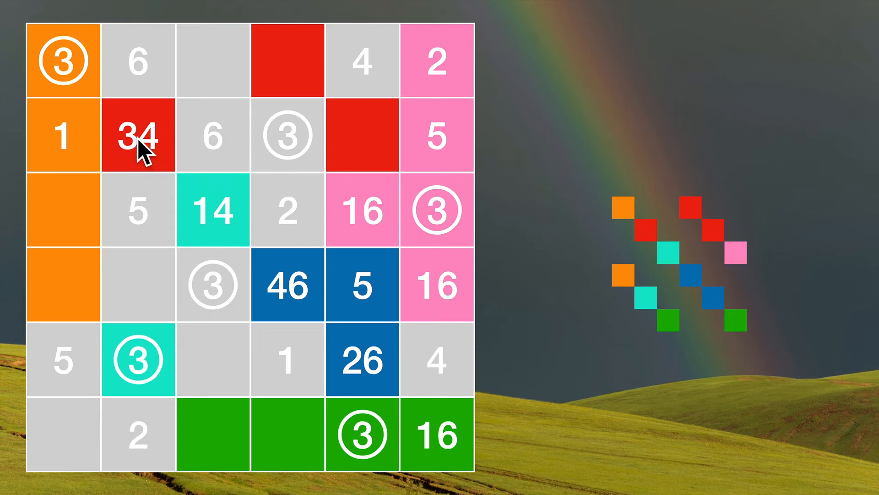
pyautogui.click(138, 136)
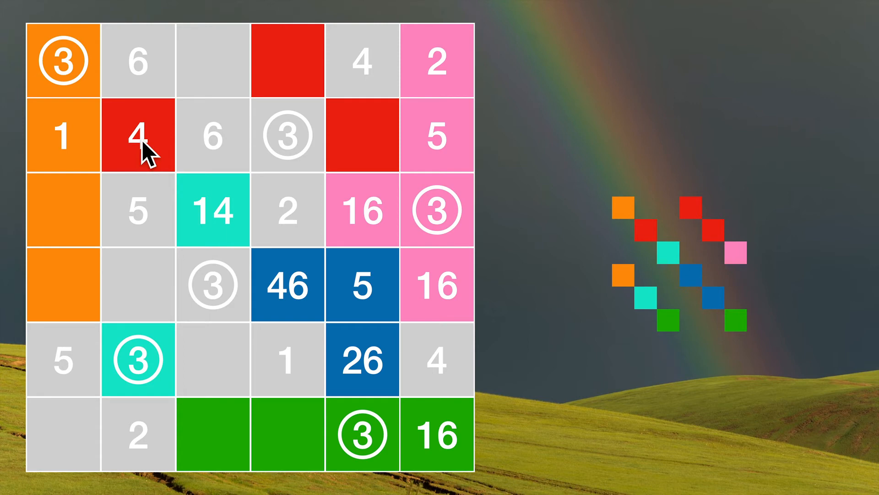
pyautogui.moveTo(324, 154)
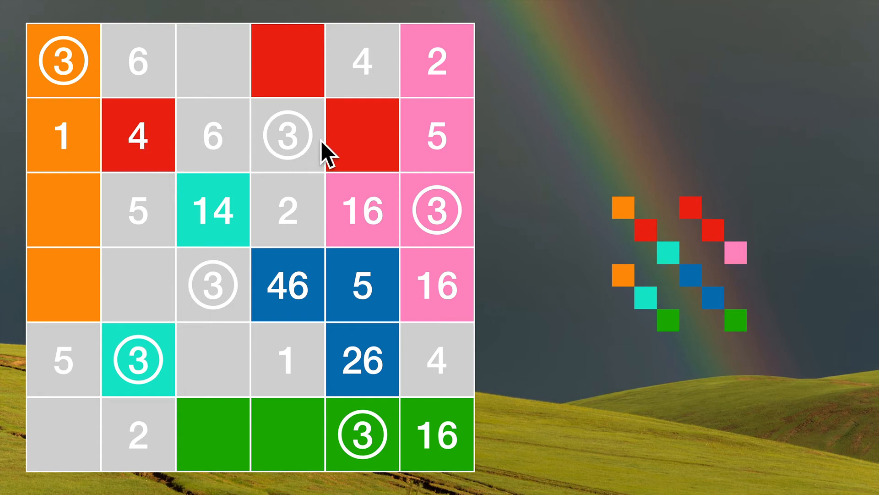
pyautogui.moveTo(363, 185)
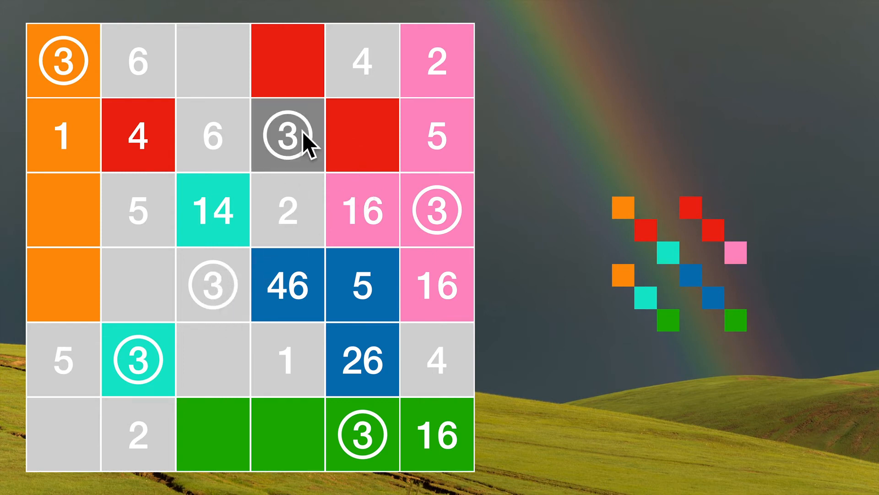
# Step: Recolour the row-2 circled 3 red and the row-4 circled 3 blue
pyautogui.click(287, 136)
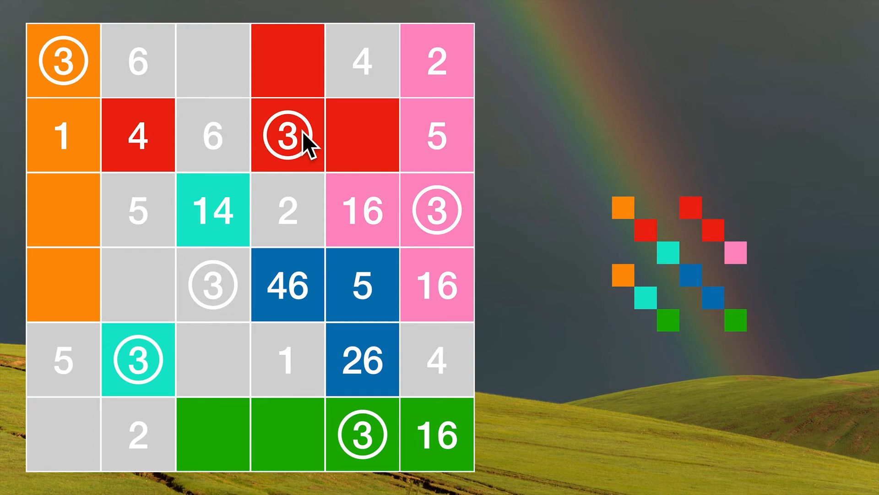
pyautogui.moveTo(290, 247)
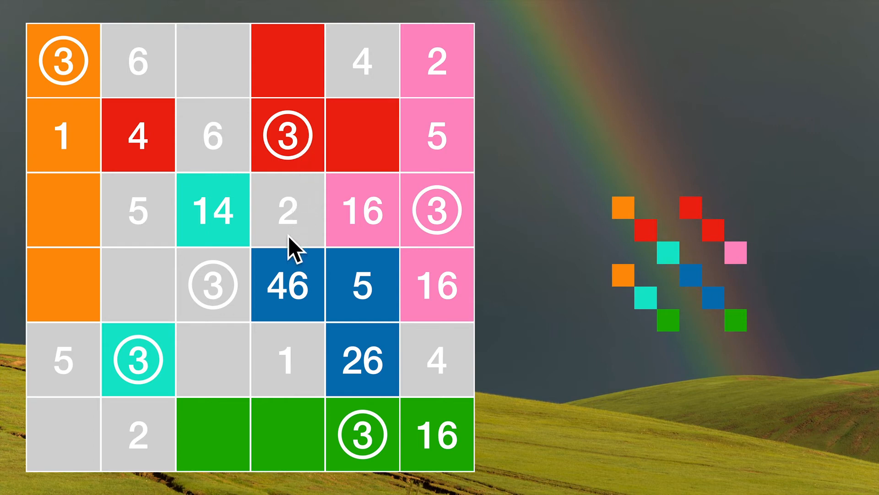
pyautogui.moveTo(229, 311)
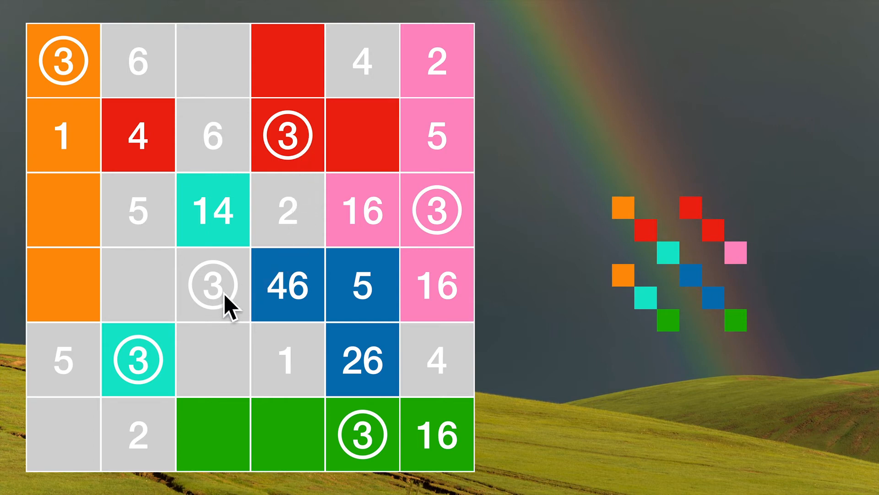
pyautogui.click(212, 285)
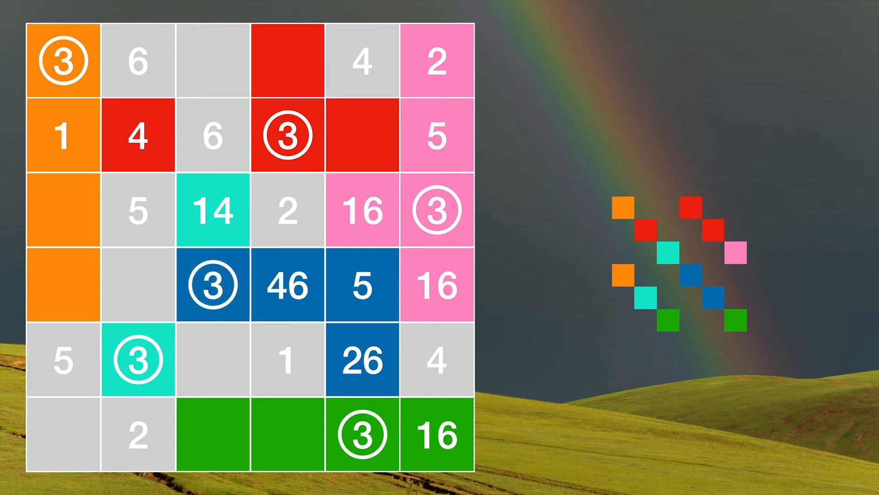
pyautogui.moveTo(192, 229)
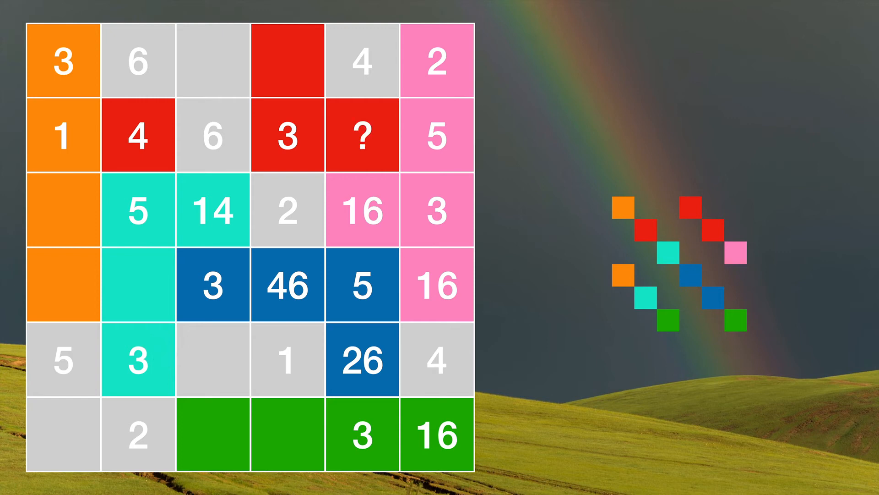
# Step: Resolve the red question mark to 2 and the blue candidates 26 and 46 to 6 and 4
pyautogui.click(363, 136)
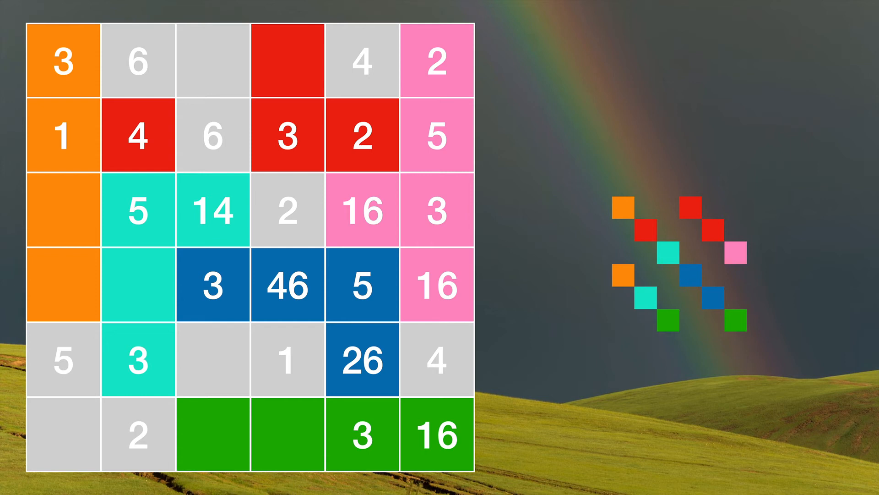
pyautogui.click(362, 362)
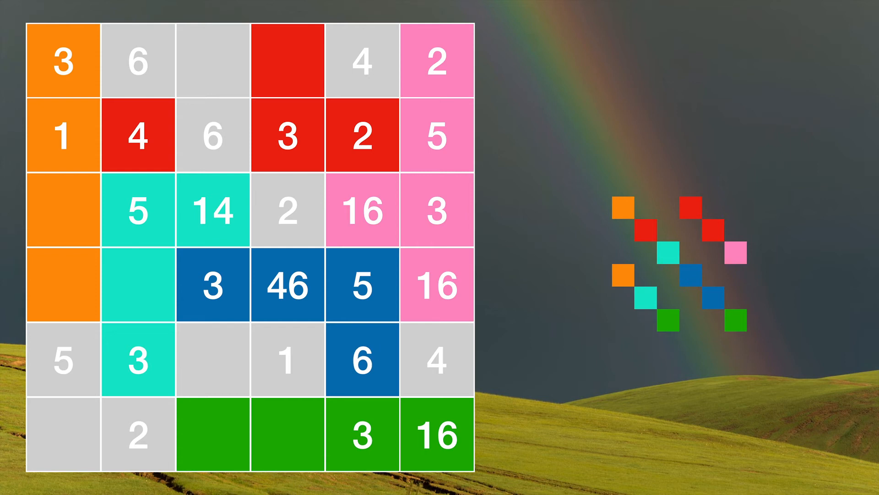
pyautogui.moveTo(53, 227)
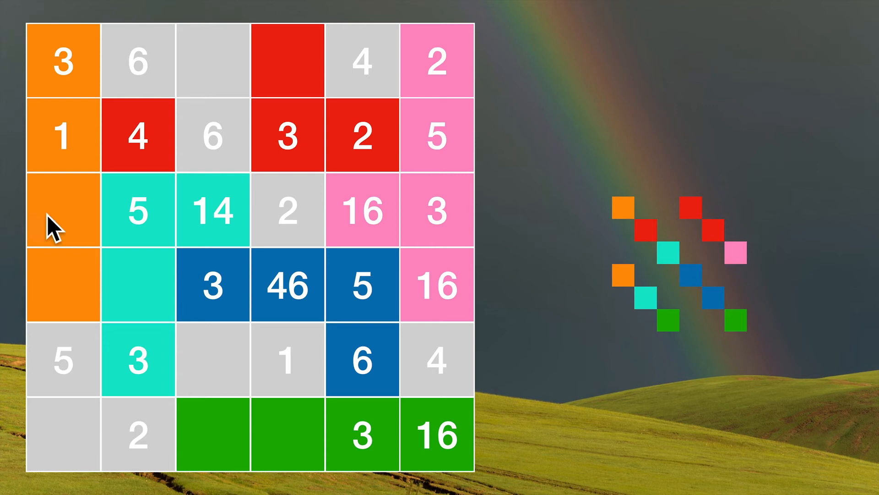
pyautogui.moveTo(297, 322)
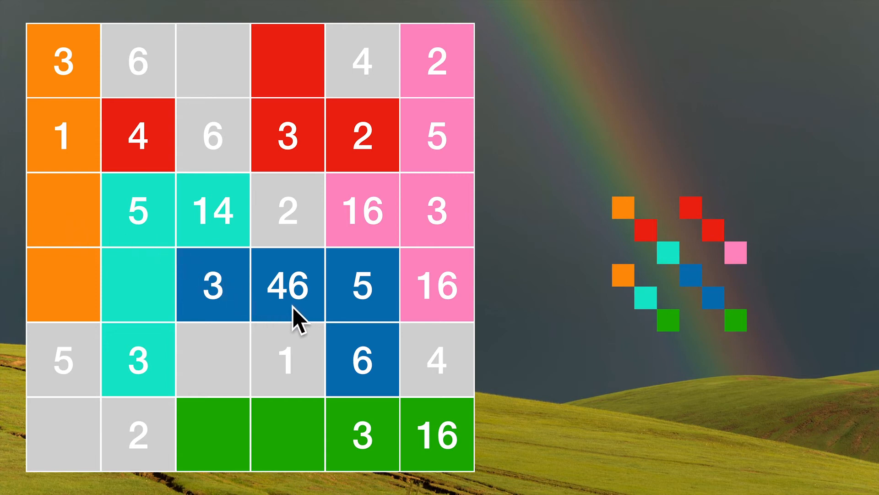
pyautogui.click(288, 287)
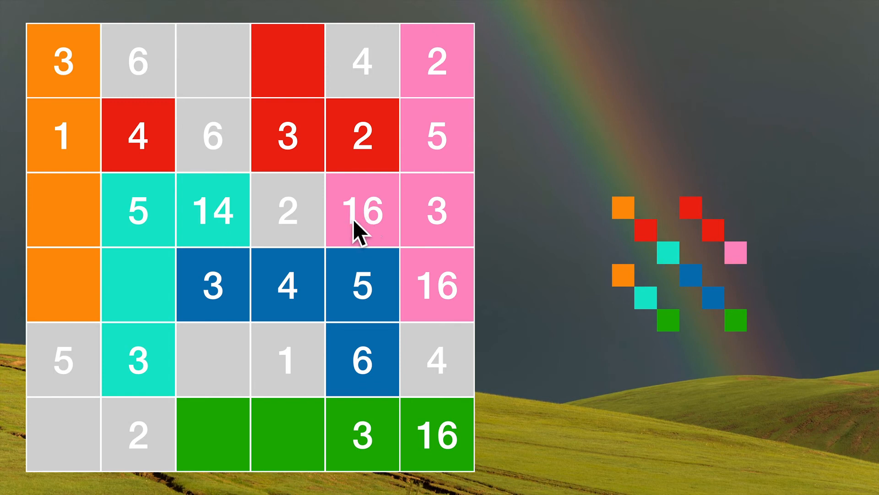
pyautogui.moveTo(372, 232)
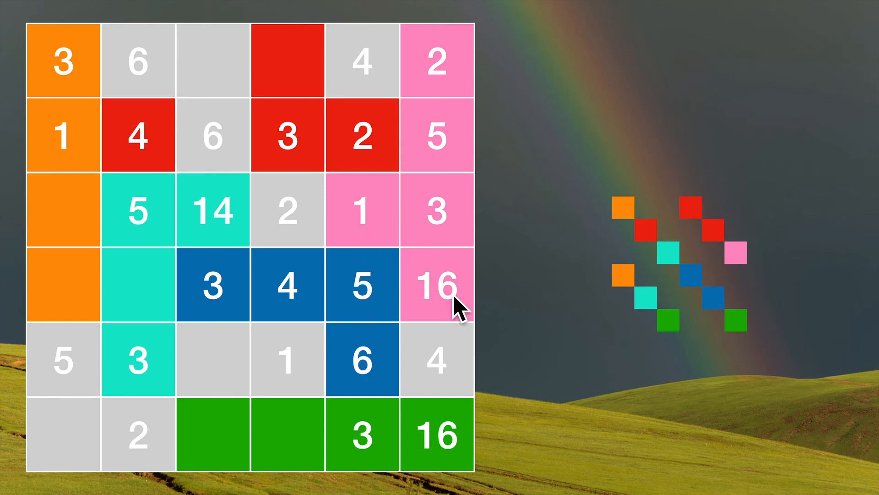
# Step: Settle teal 14 and pink 16, give orange a 6, and fill the last teal and green cells
pyautogui.click(435, 285)
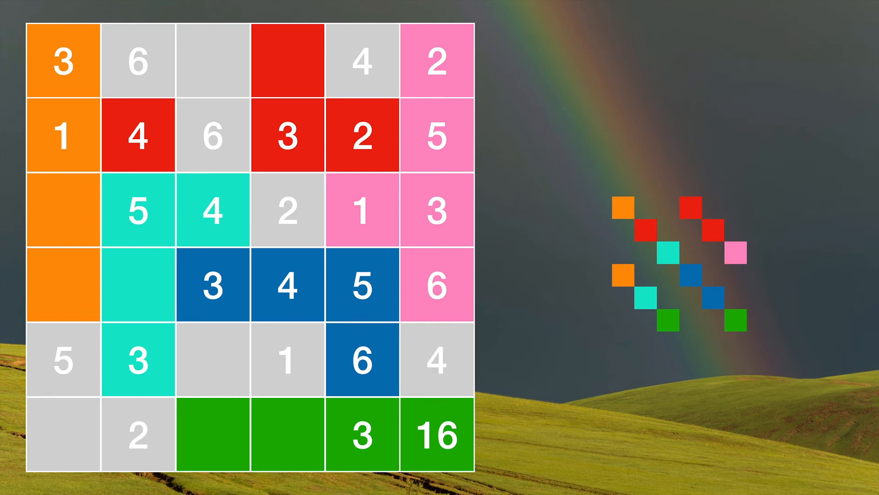
pyautogui.click(65, 212)
pyautogui.write('6')
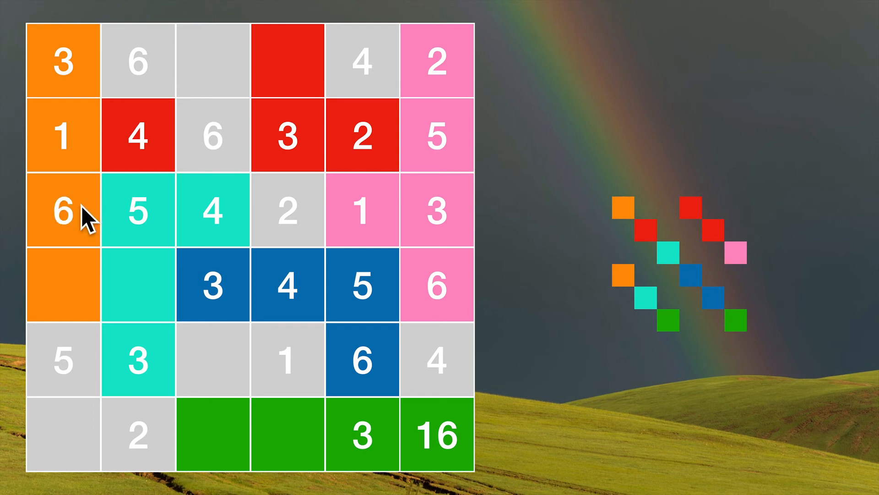
pyautogui.moveTo(87, 281)
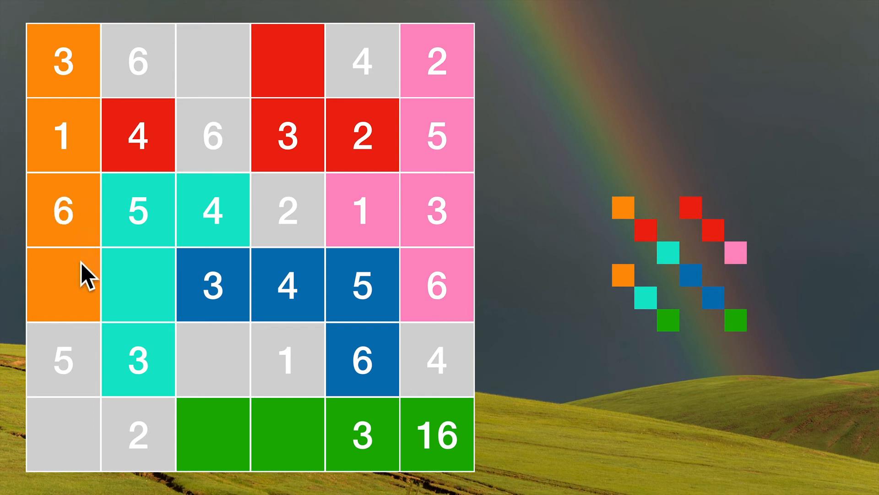
pyautogui.moveTo(64, 294)
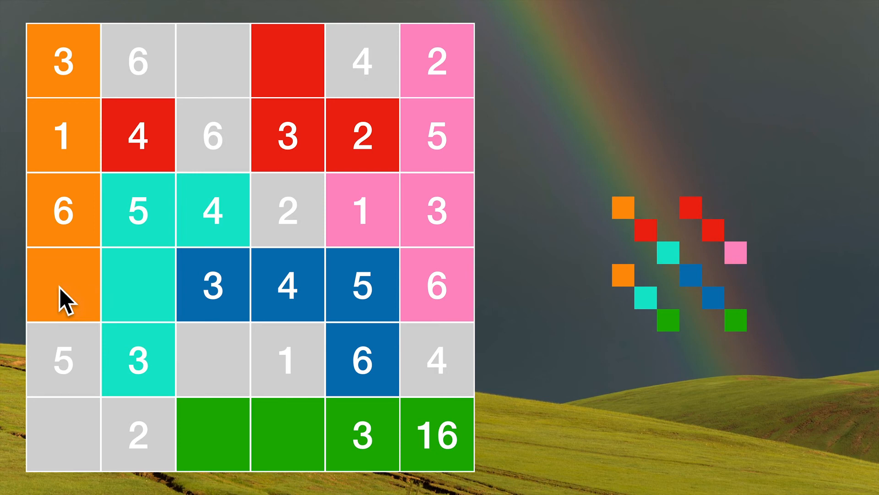
pyautogui.moveTo(328, 294)
pyautogui.write('2')
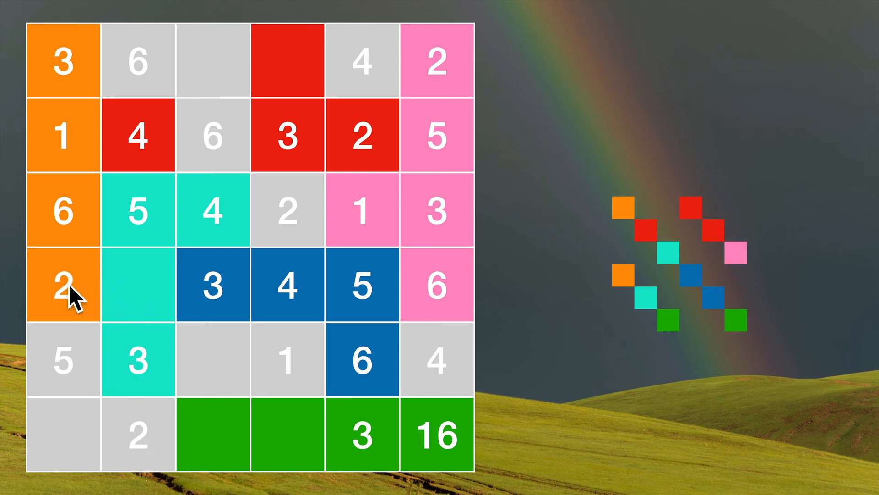
pyautogui.click(135, 285)
pyautogui.write('1')
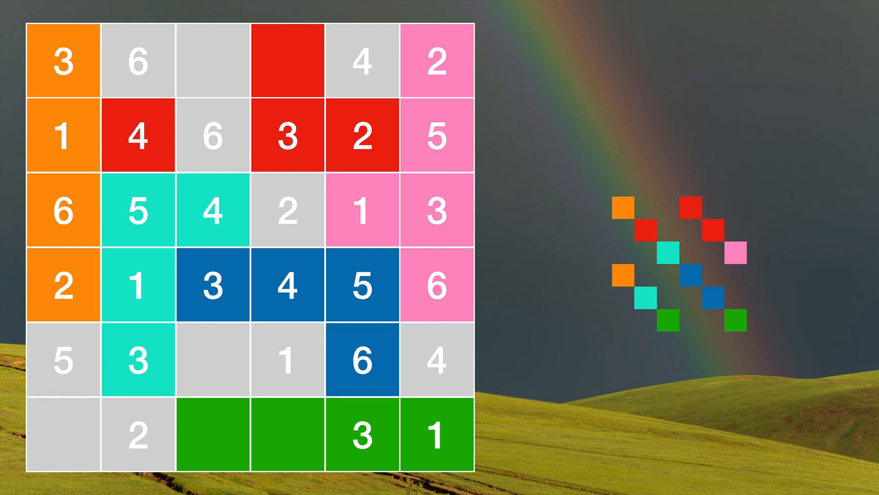
# Step: Assign the row-2 6 to teal, the top-row 4 to pink and the fifth-row 4 to green
pyautogui.click(212, 135)
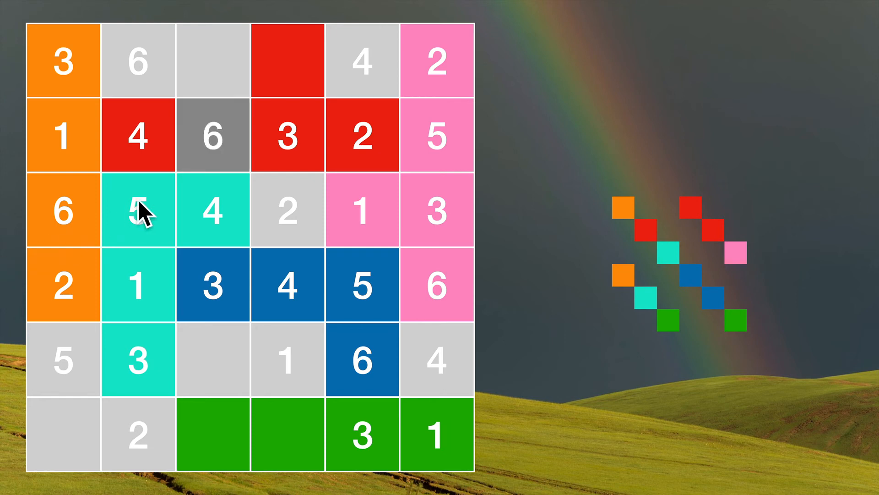
pyautogui.moveTo(212, 168)
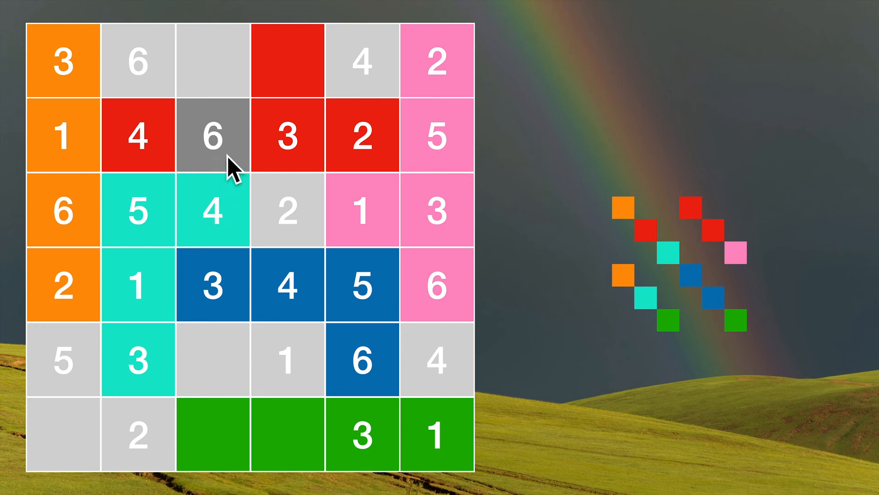
pyautogui.moveTo(232, 168)
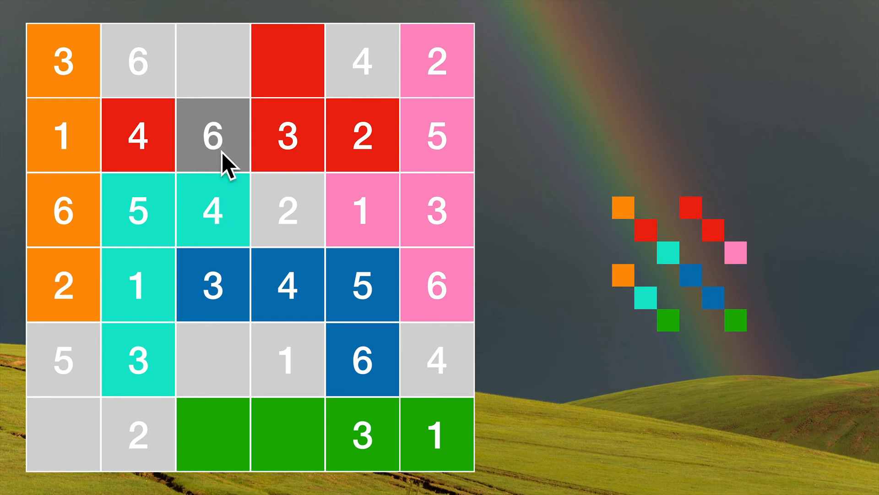
pyautogui.click(212, 136)
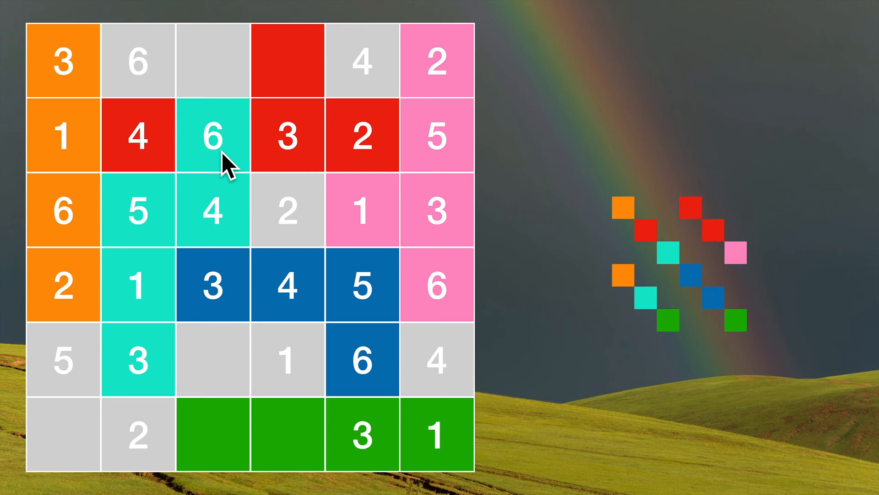
pyautogui.moveTo(165, 87)
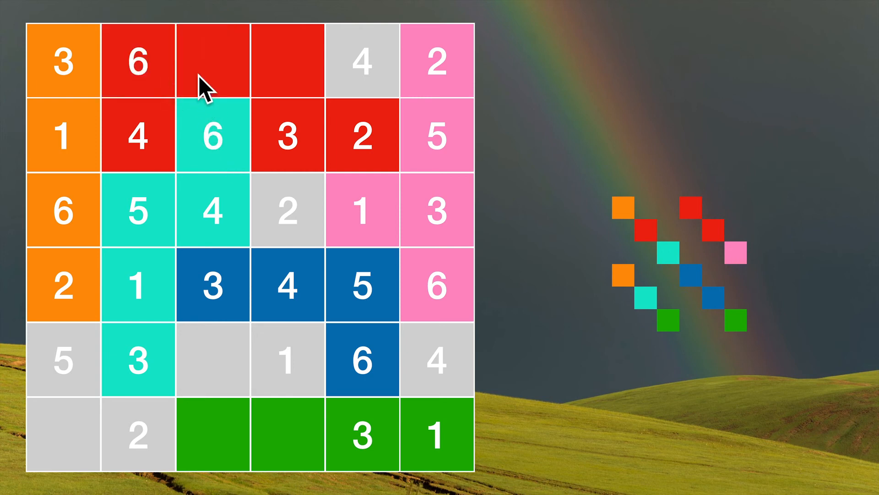
pyautogui.moveTo(275, 79)
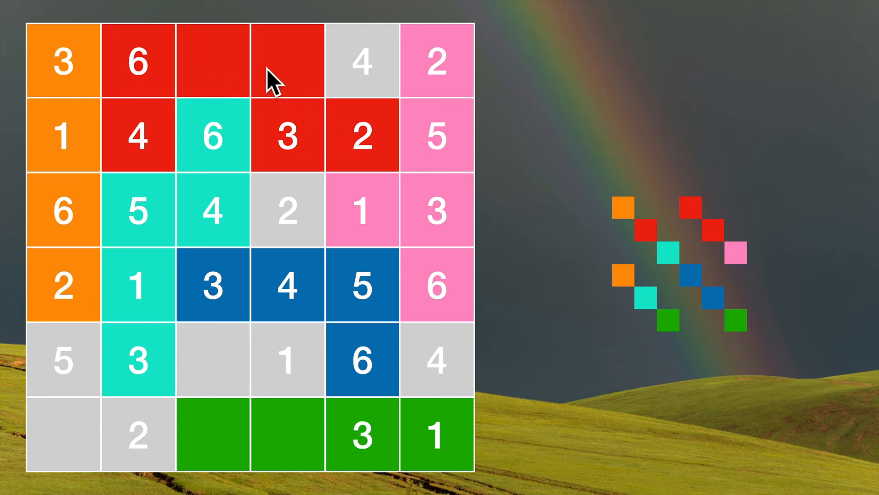
pyautogui.moveTo(345, 157)
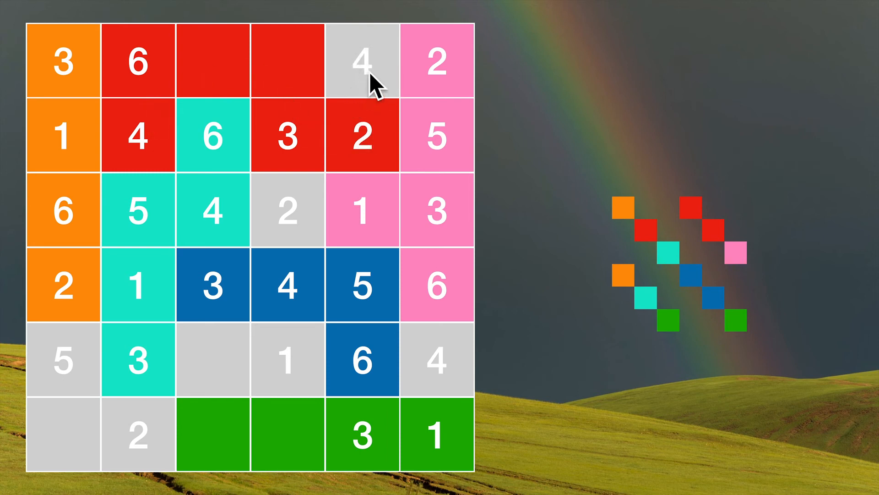
pyautogui.click(363, 62)
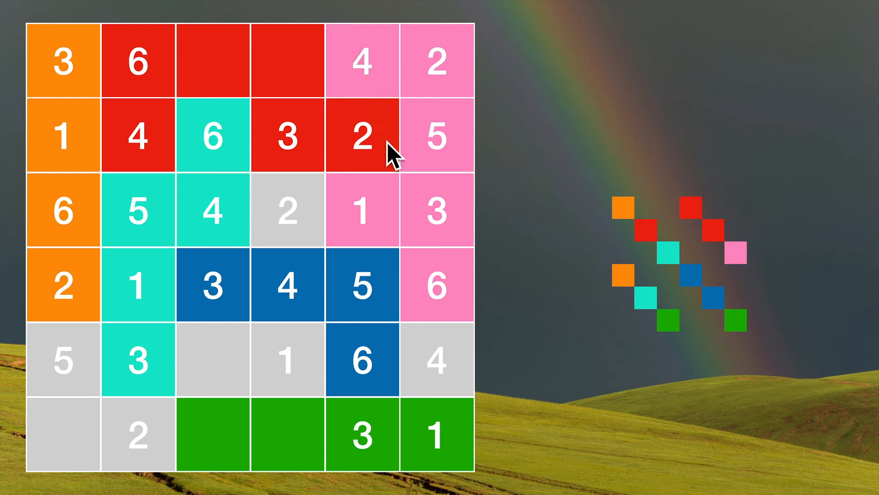
pyautogui.moveTo(441, 376)
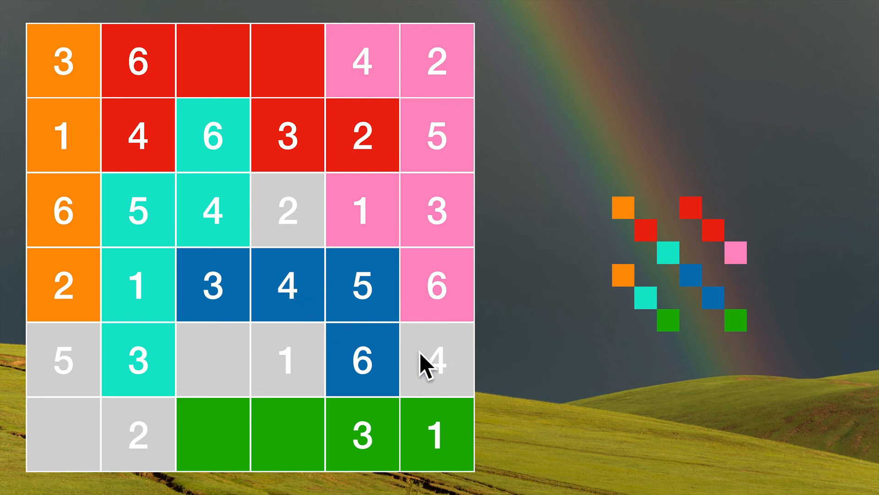
pyautogui.click(436, 362)
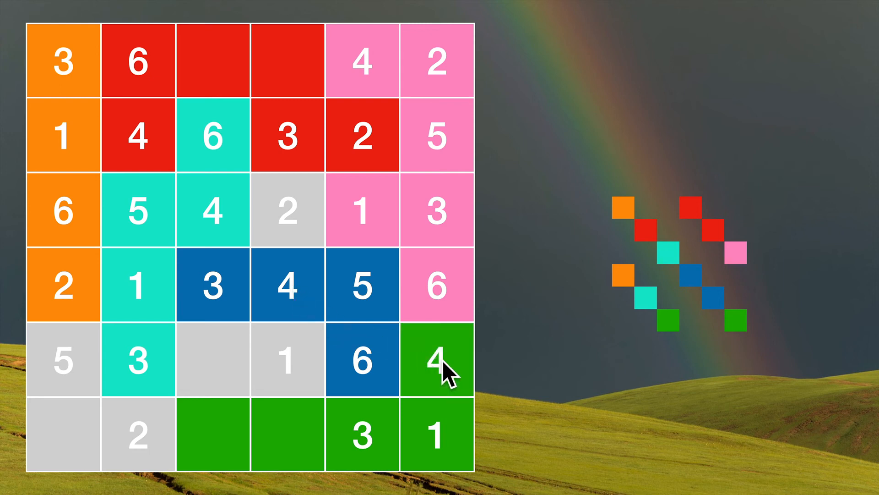
pyautogui.moveTo(216, 373)
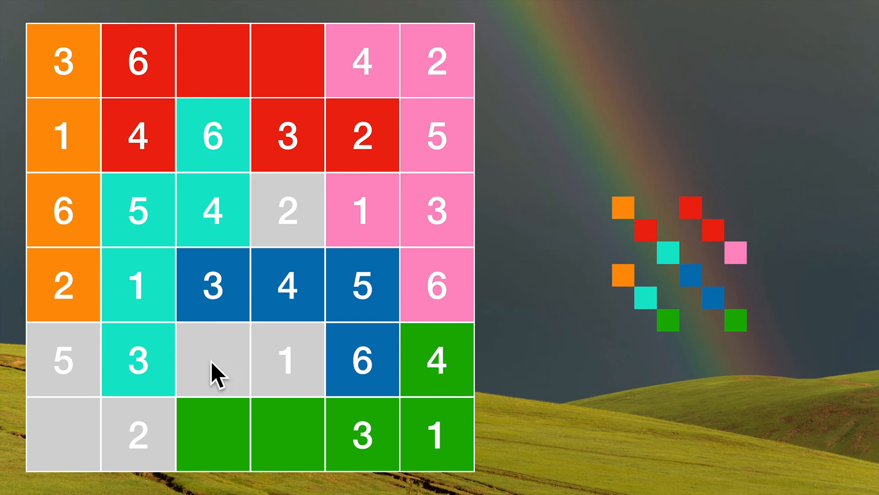
# Step: Enter 2 and 1 in the blank cells, make the row-5 1 blue, and make two bottom-left cells orange
pyautogui.click(210, 362)
pyautogui.write('2')
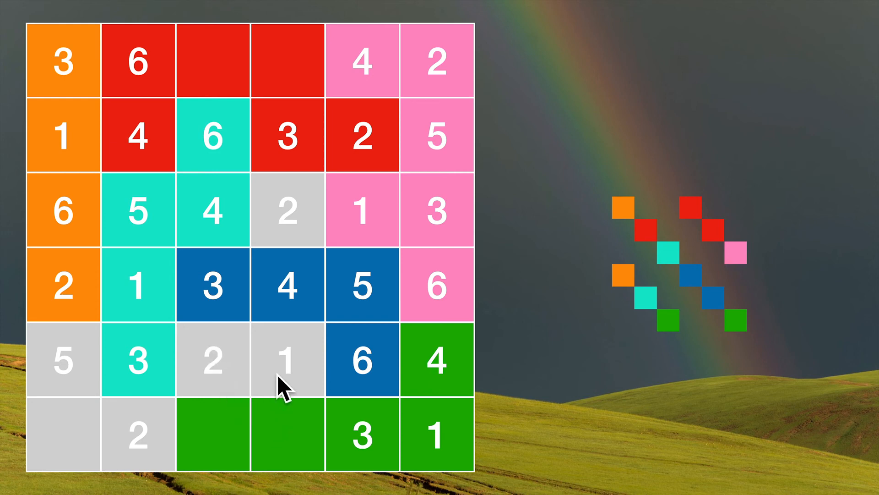
pyautogui.moveTo(319, 367)
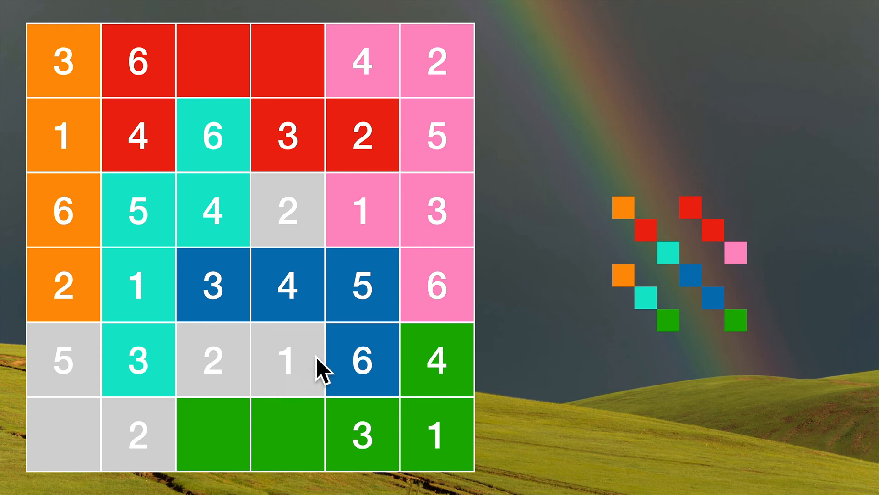
pyautogui.click(288, 362)
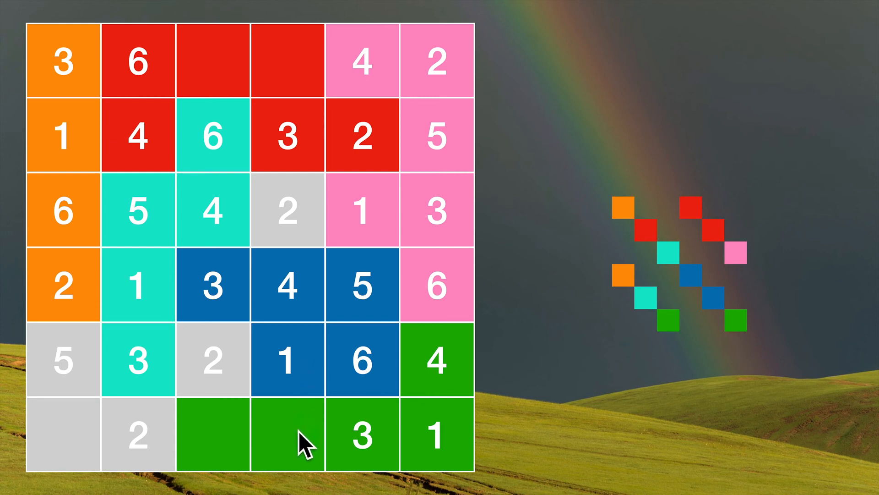
pyautogui.moveTo(294, 434)
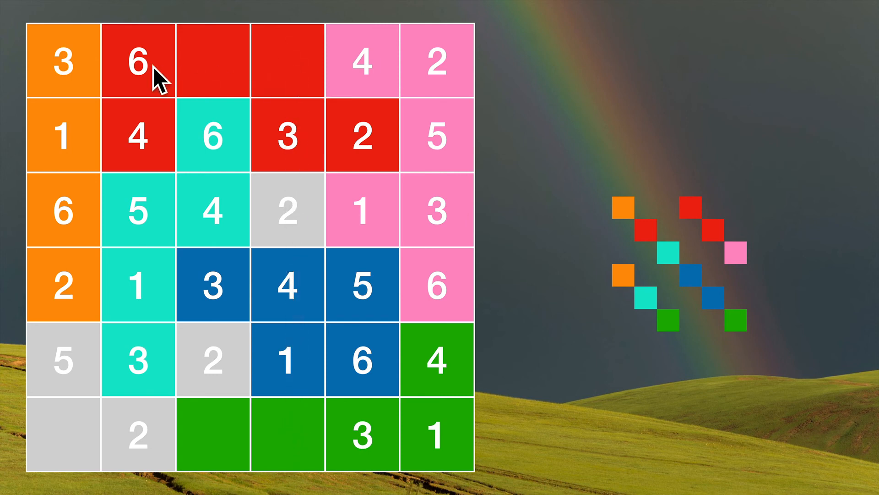
pyautogui.moveTo(297, 263)
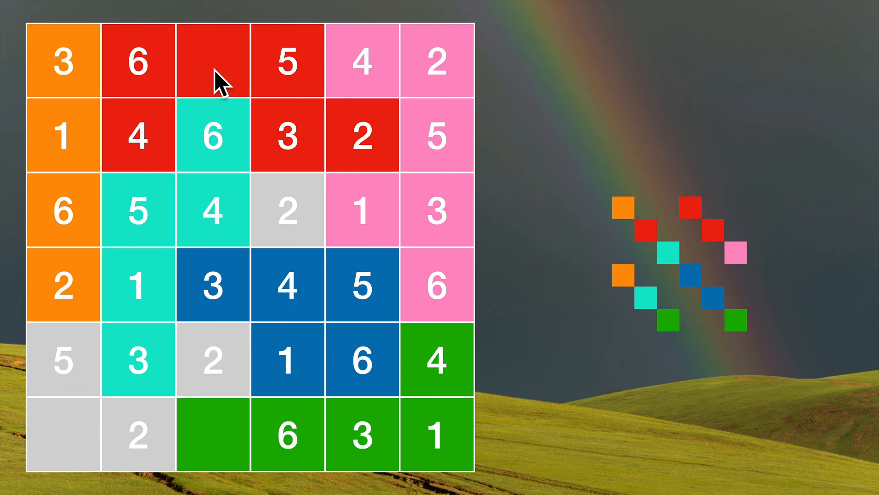
pyautogui.click(212, 61)
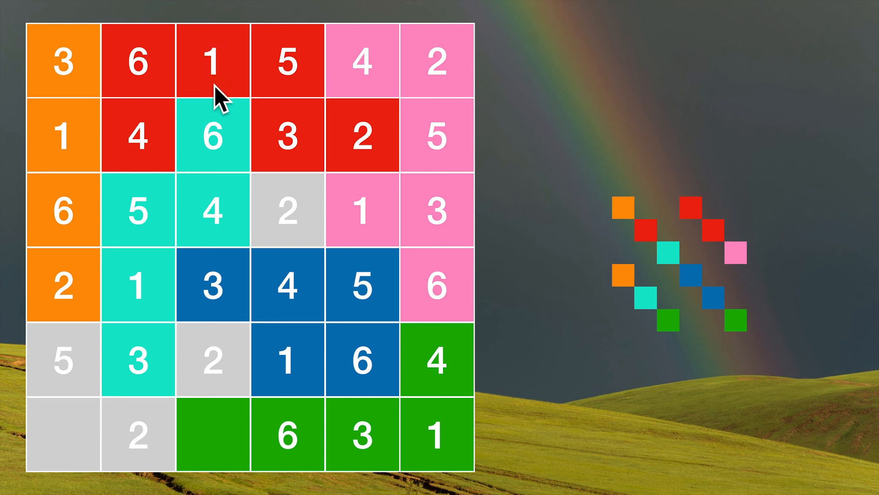
pyautogui.moveTo(70, 457)
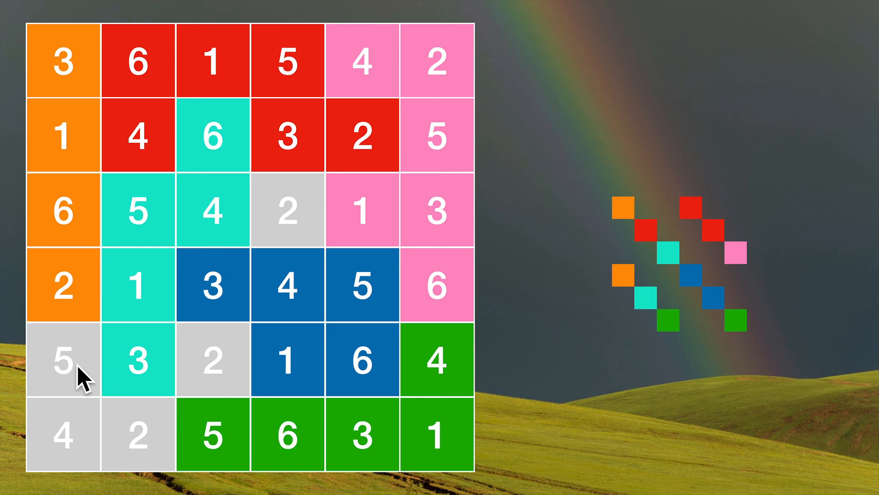
pyautogui.click(65, 436)
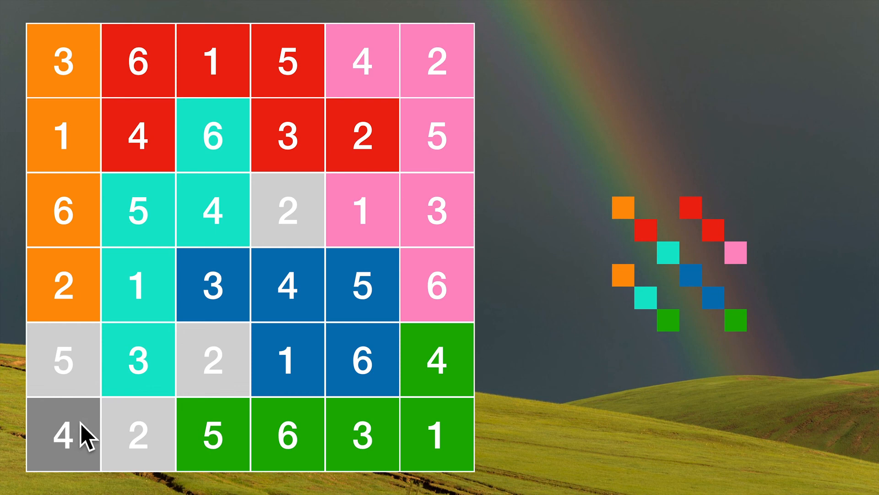
pyautogui.click(63, 436)
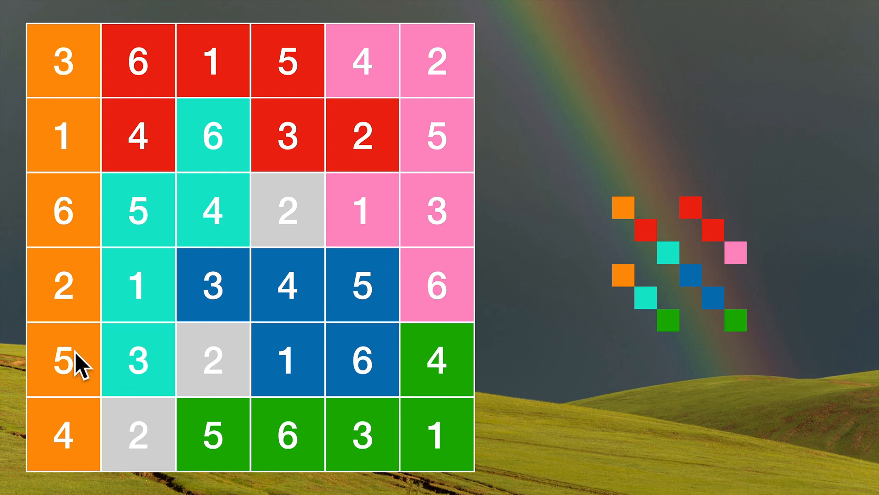
# Step: Cycle the fifth-row 2 through teal and green until it joins the blue region
pyautogui.click(212, 361)
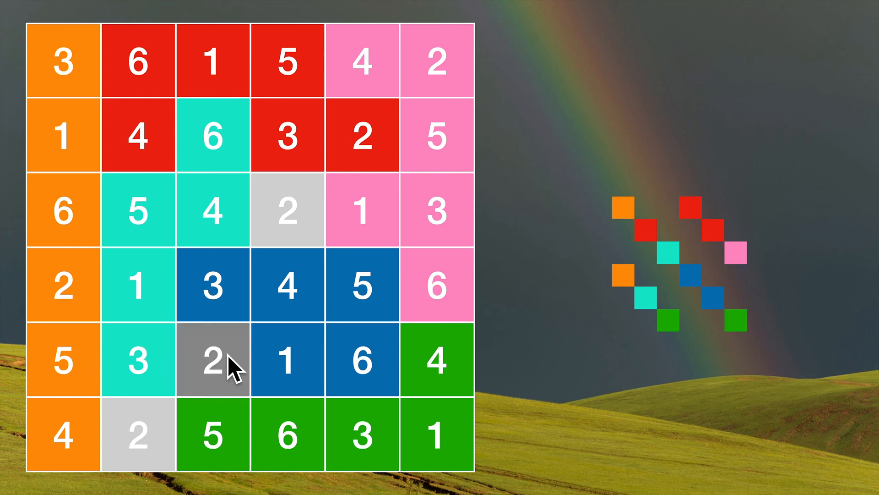
pyautogui.click(212, 360)
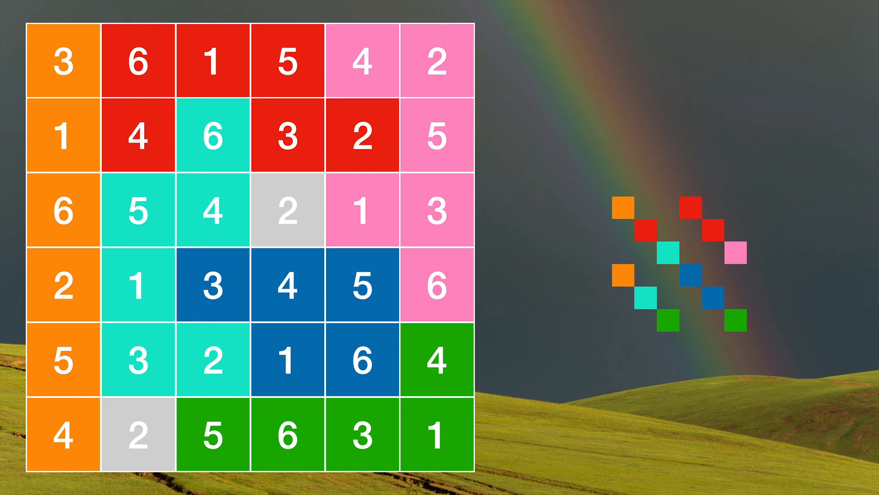
pyautogui.moveTo(222, 362)
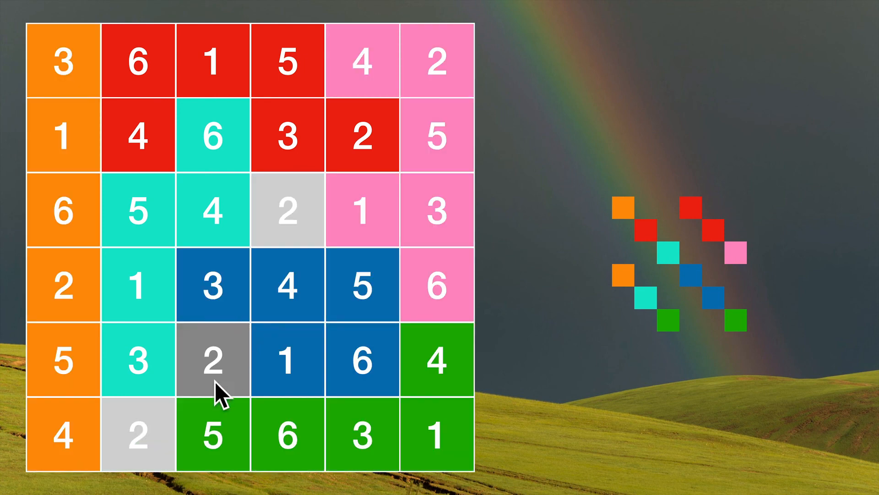
pyautogui.click(209, 360)
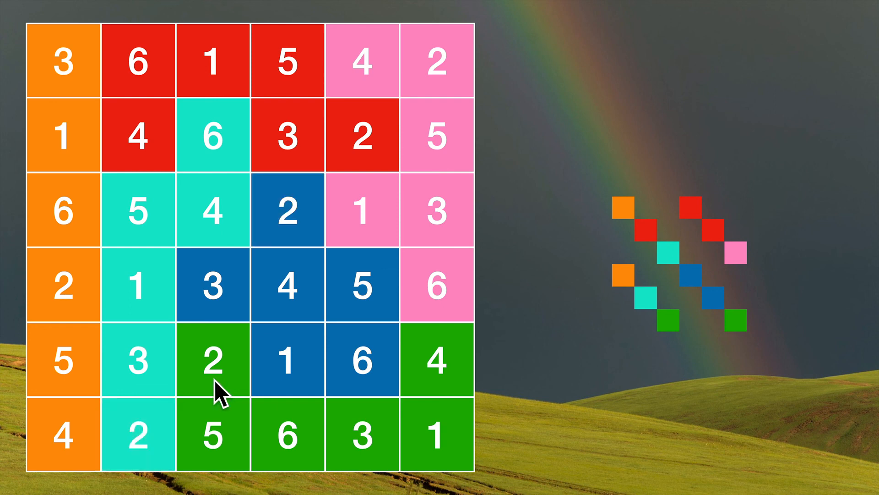
pyautogui.click(211, 362)
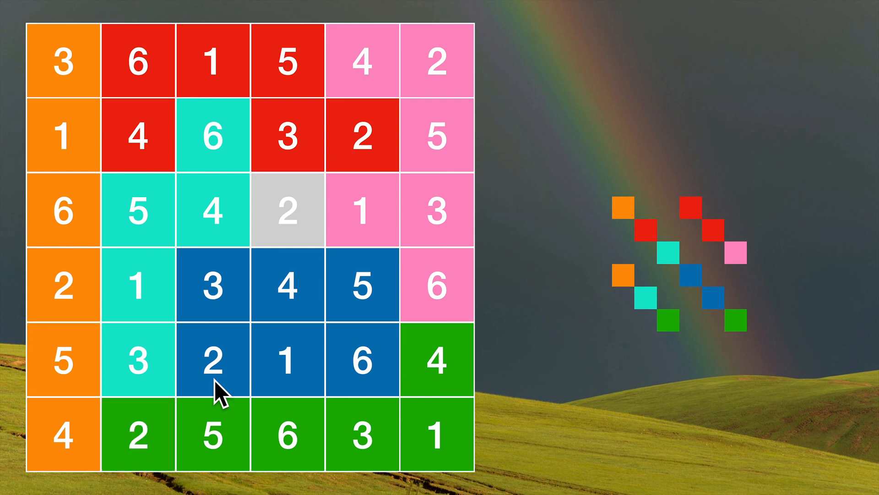